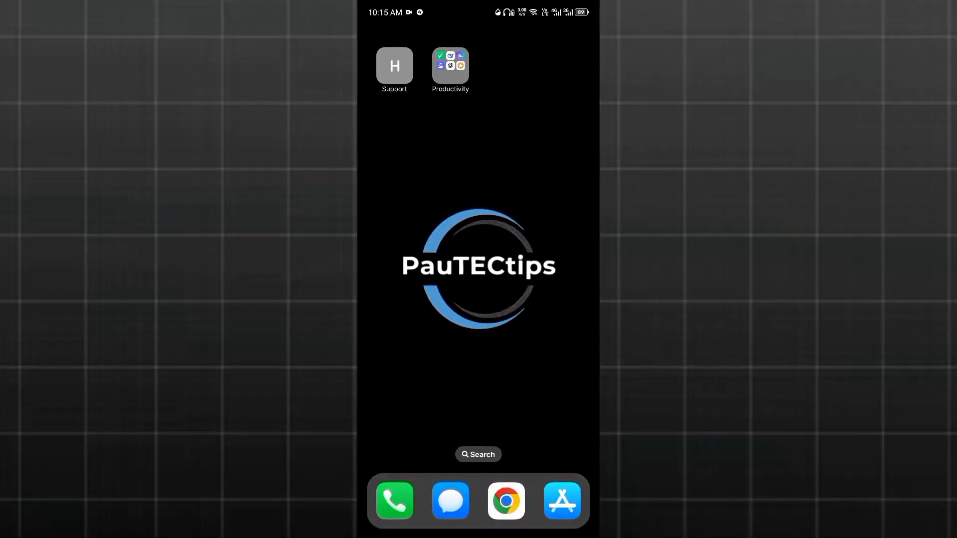
- Scroll the Settings main list down to the SIM & Network Settings entry
scroll(down, 3)
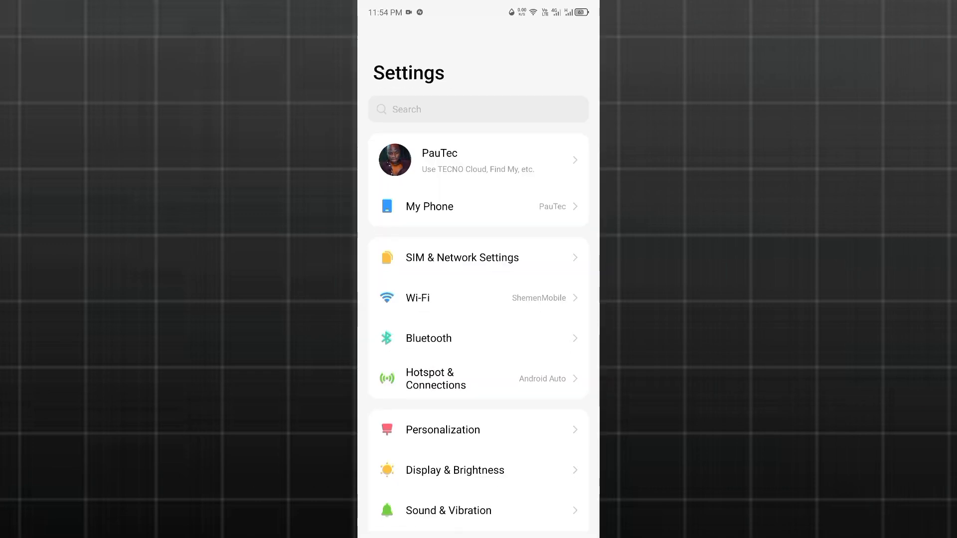
scroll(down, 3)
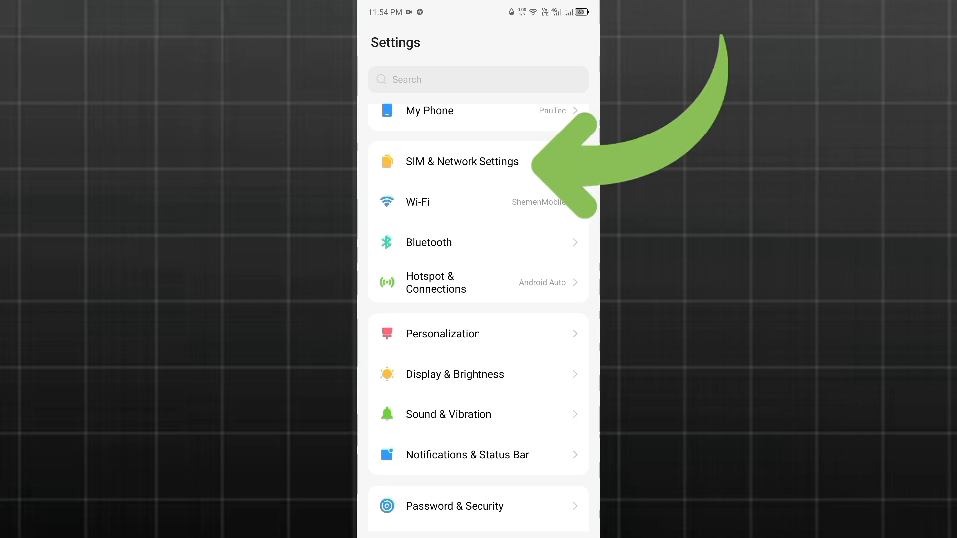
- Reach the Access Point Names list of the poor mtn SIM via SIM & Network Settings
click(463, 162)
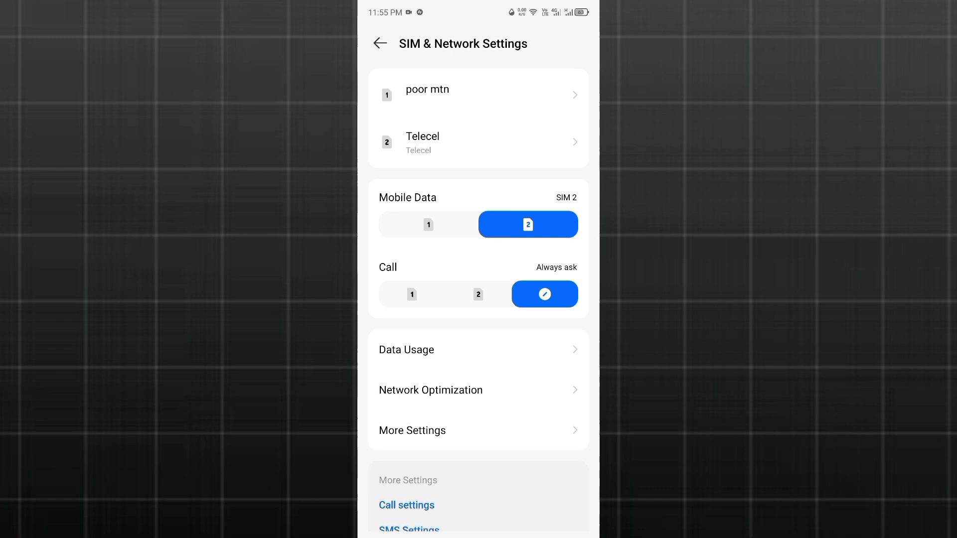
click(426, 94)
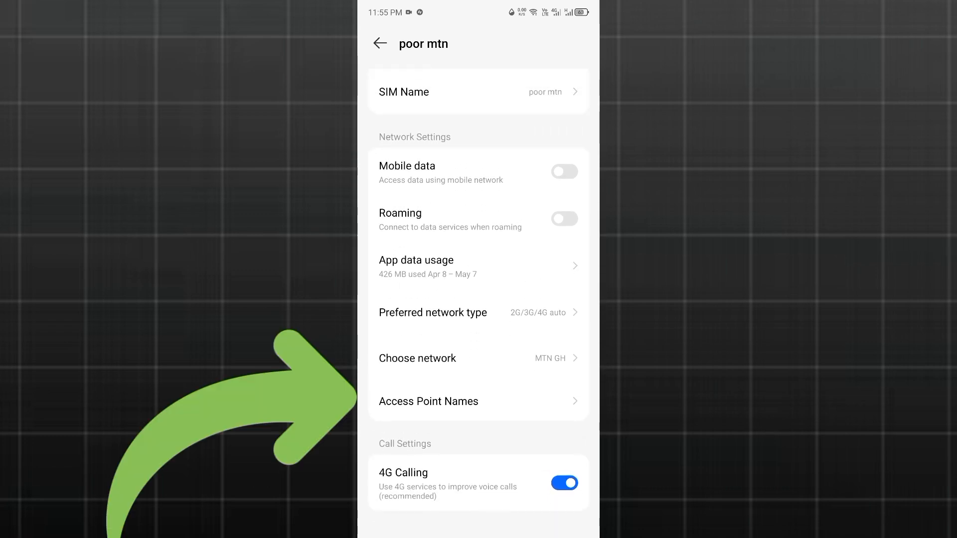
click(428, 400)
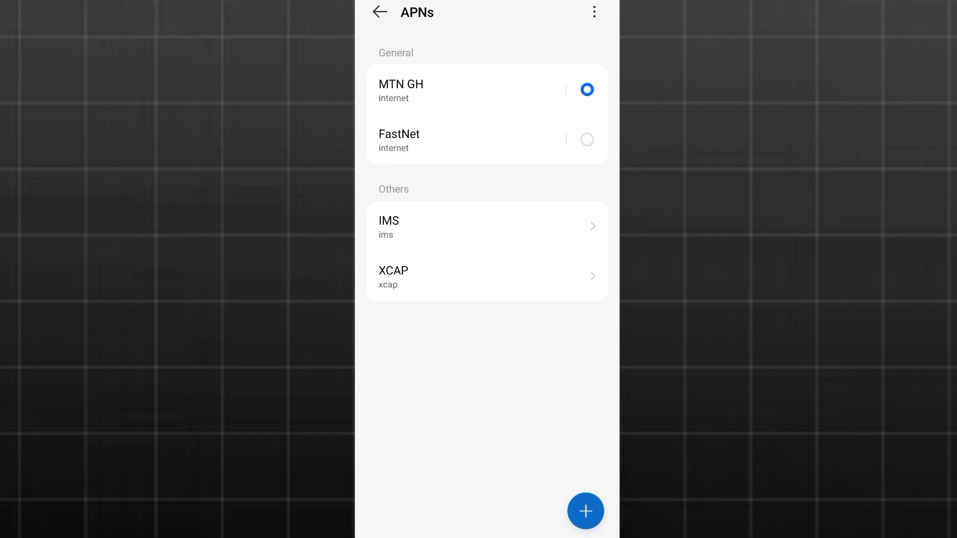
- Create a new access point and name it StreamPro
click(586, 510)
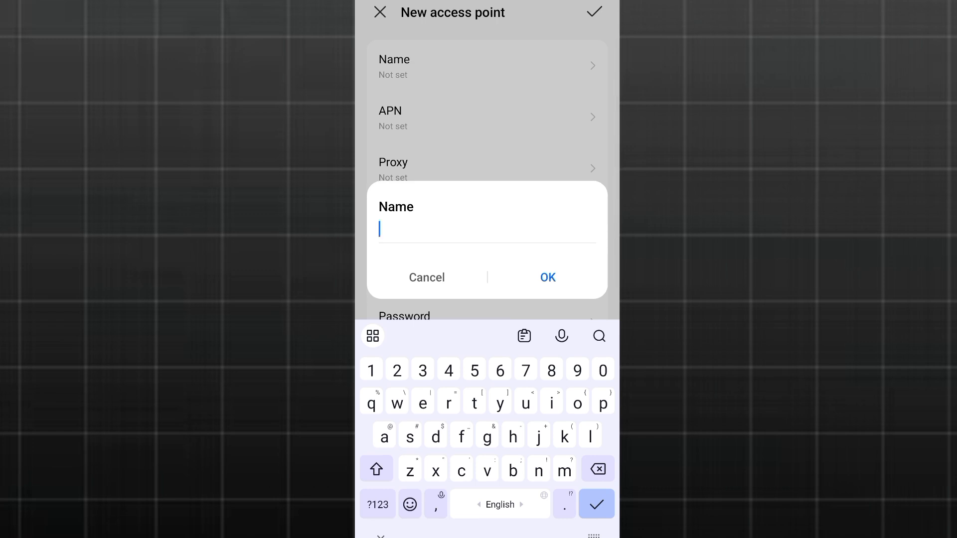
text(StreamPro)
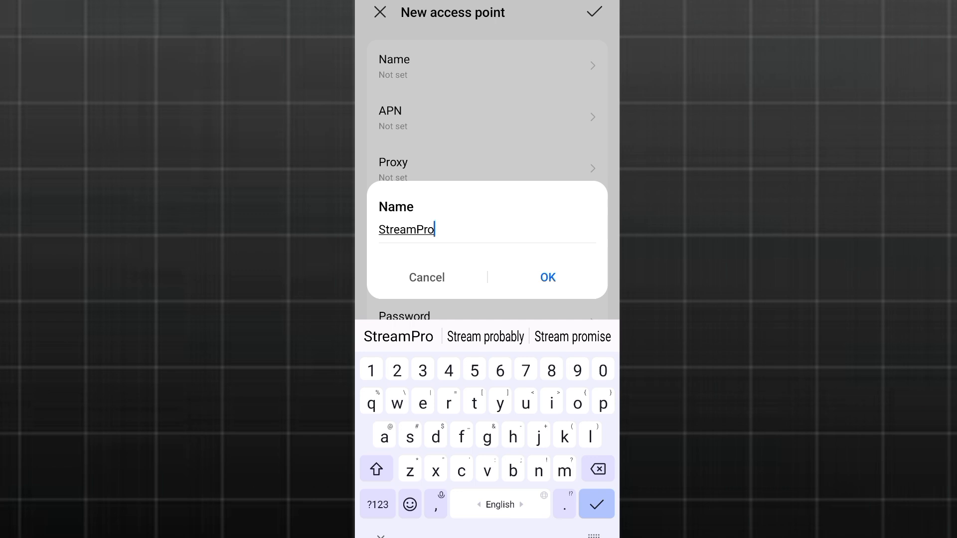
click(549, 277)
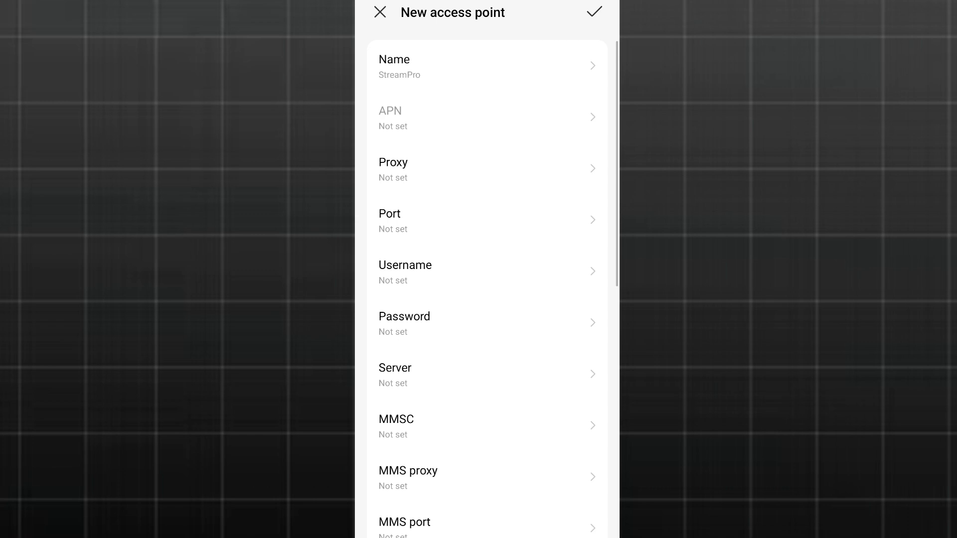
- Set the new access point's APN value to fastconnect
click(485, 118)
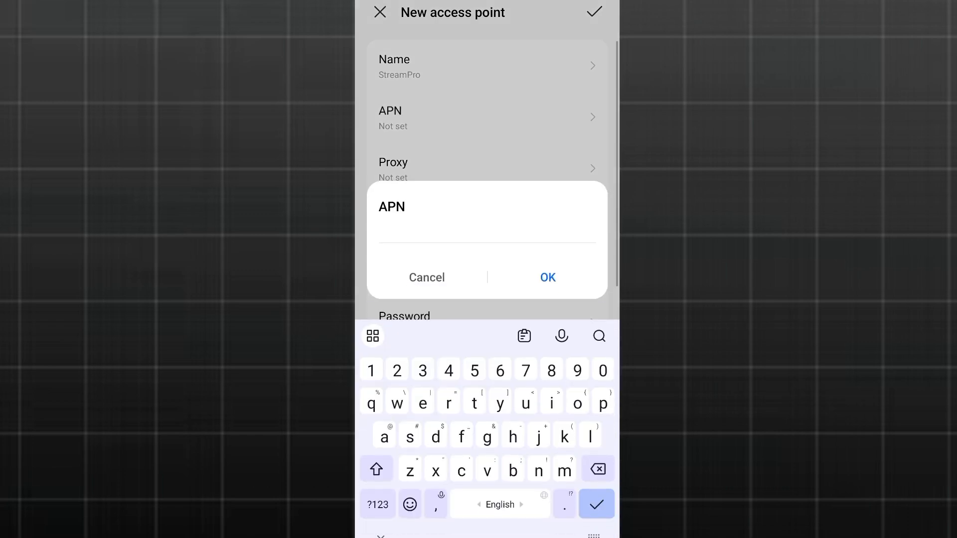
text(fastconn)
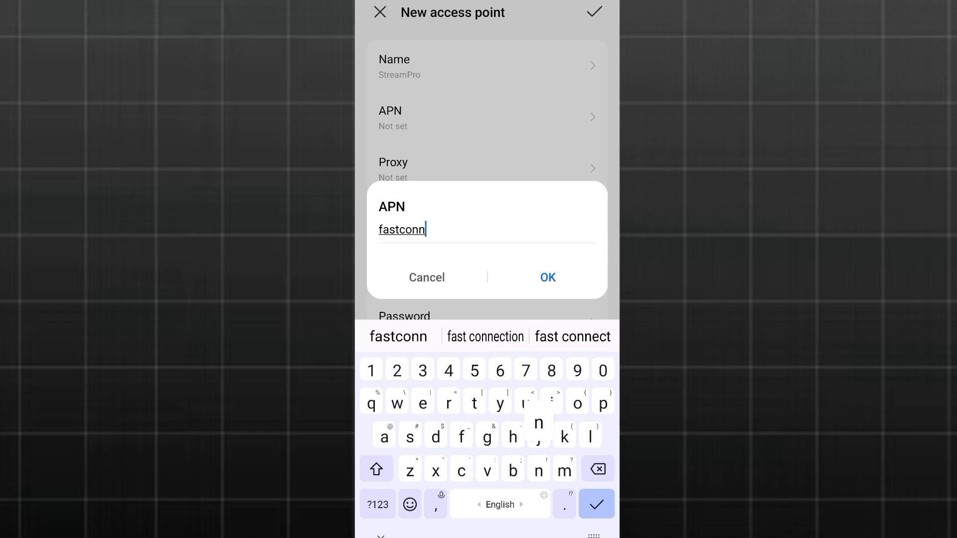
text(ect)
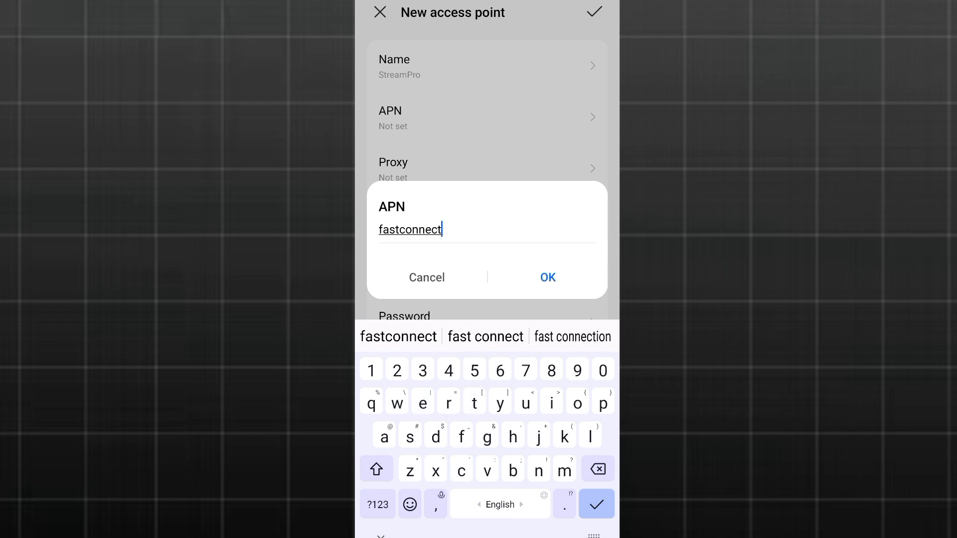
click(547, 277)
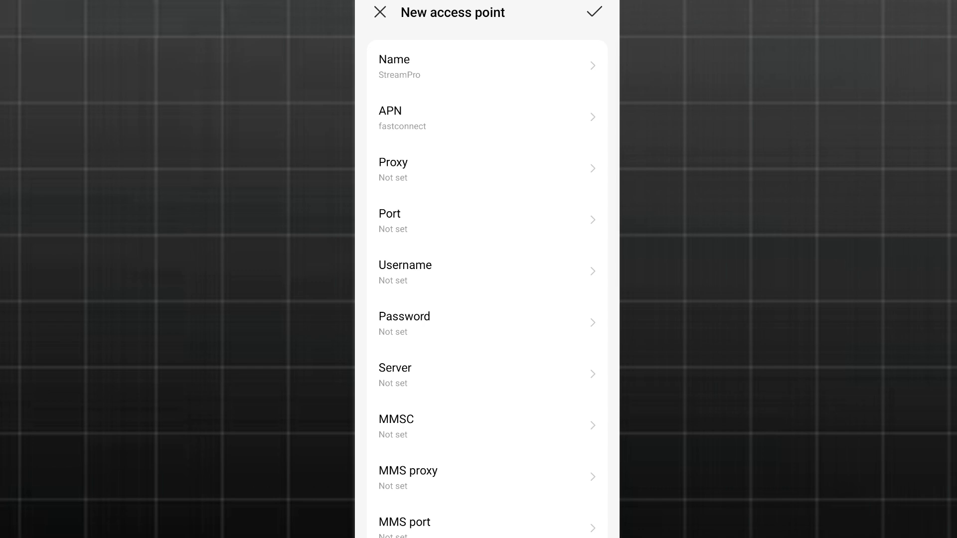
- Change the bearer from Unspecified to LTE
scroll(down, 3)
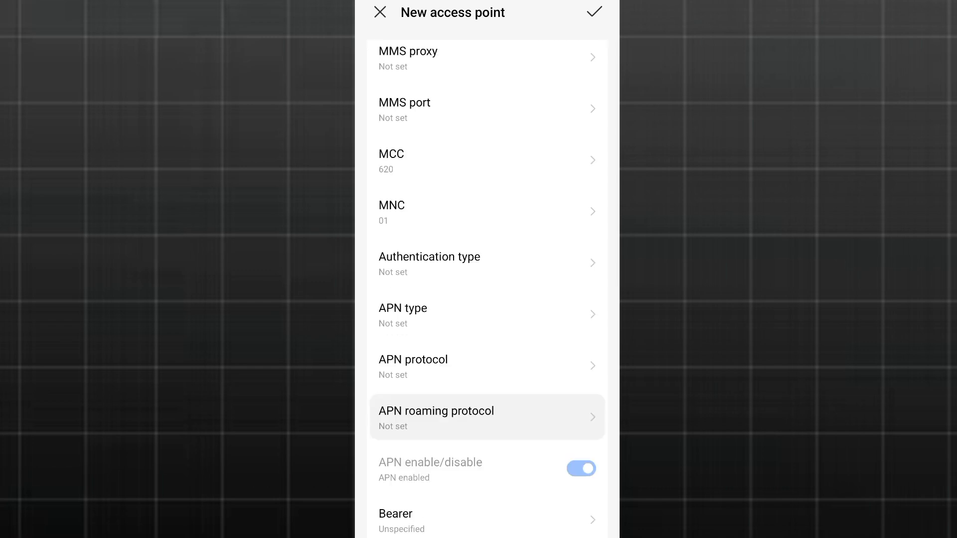
scroll(down, 3)
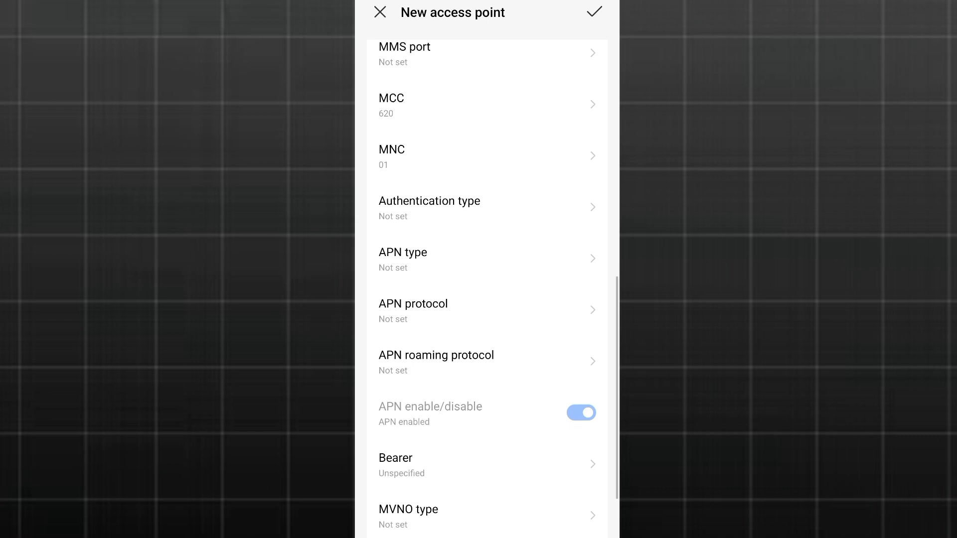
scroll(down, 3)
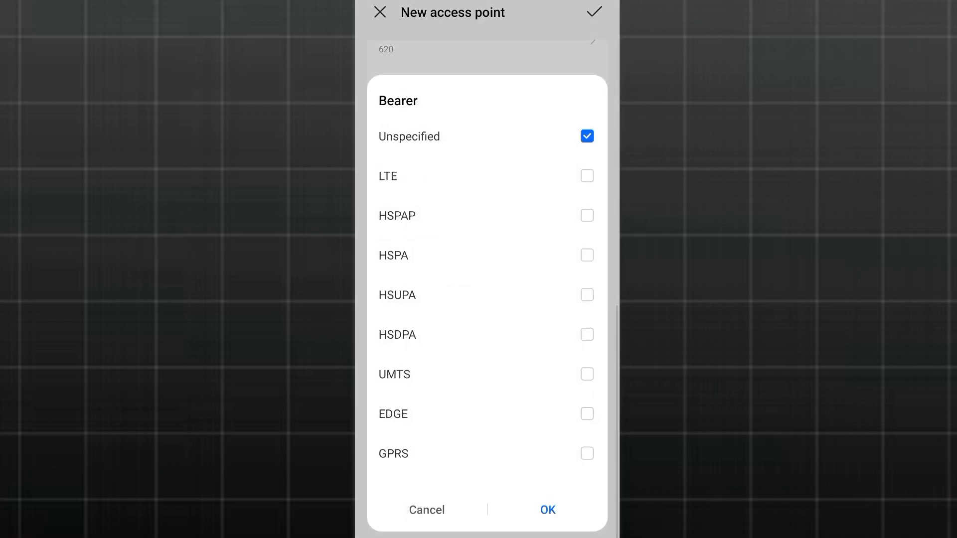
click(586, 136)
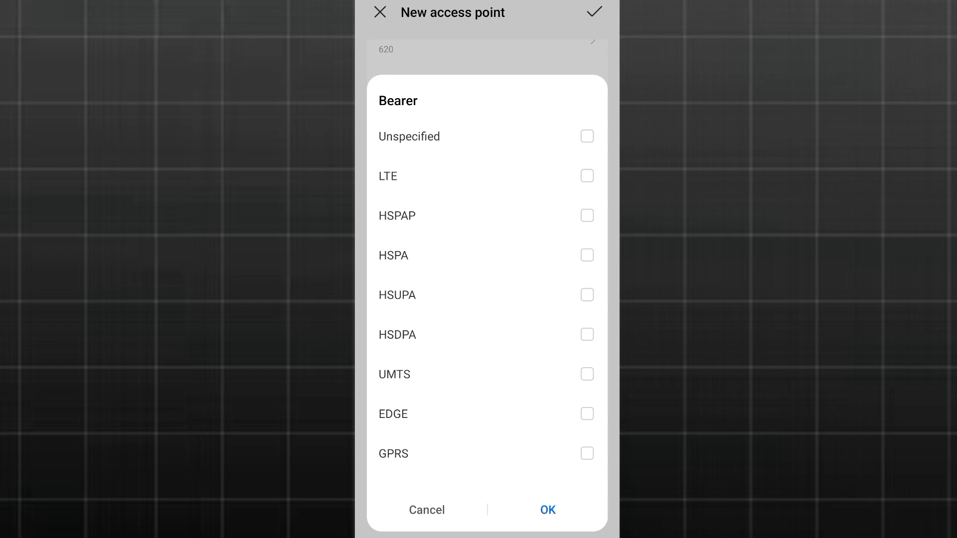
click(586, 176)
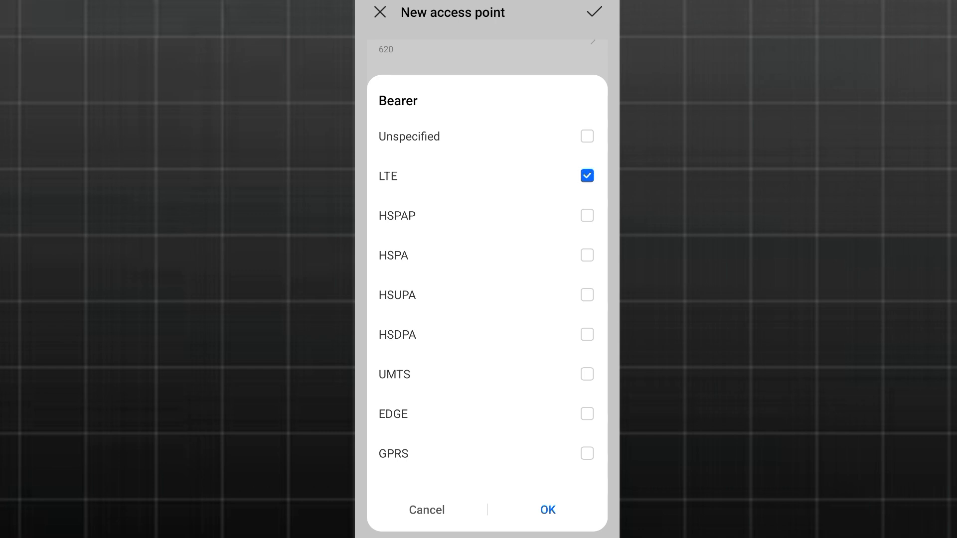
click(548, 510)
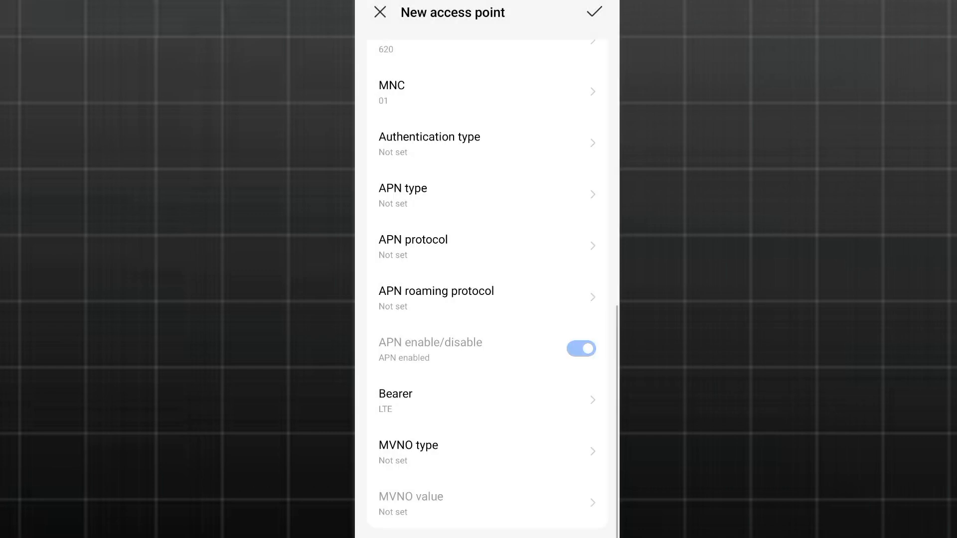
- Set the APN protocol to IPv4/IPv6
scroll(down, 3)
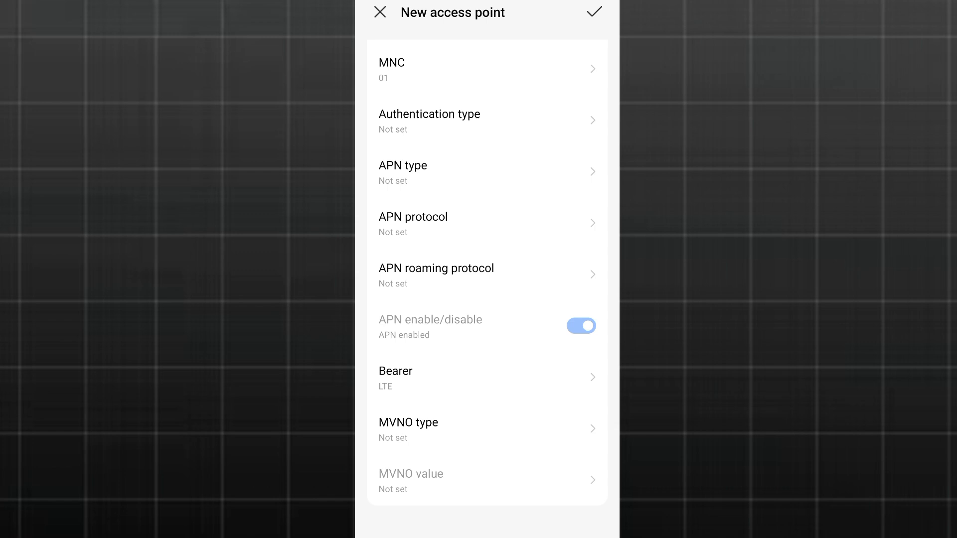
scroll(down, 3)
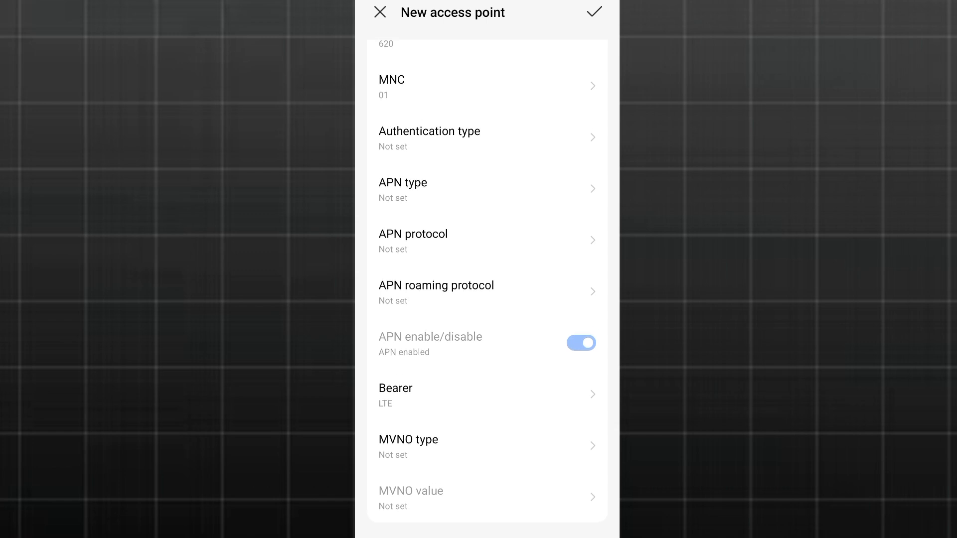
click(413, 241)
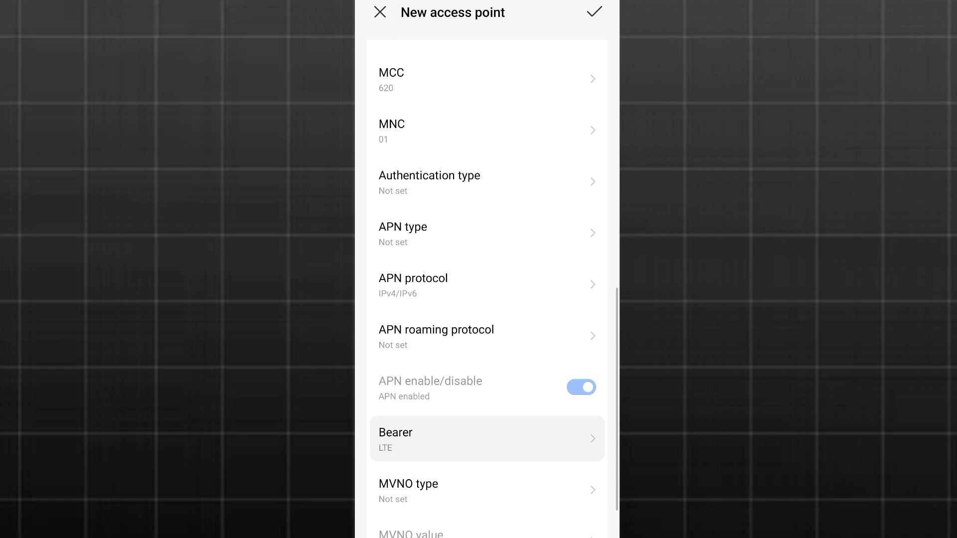
- Save the StreamPro access point so it joins MTN GH in the APN list
scroll(up, 3)
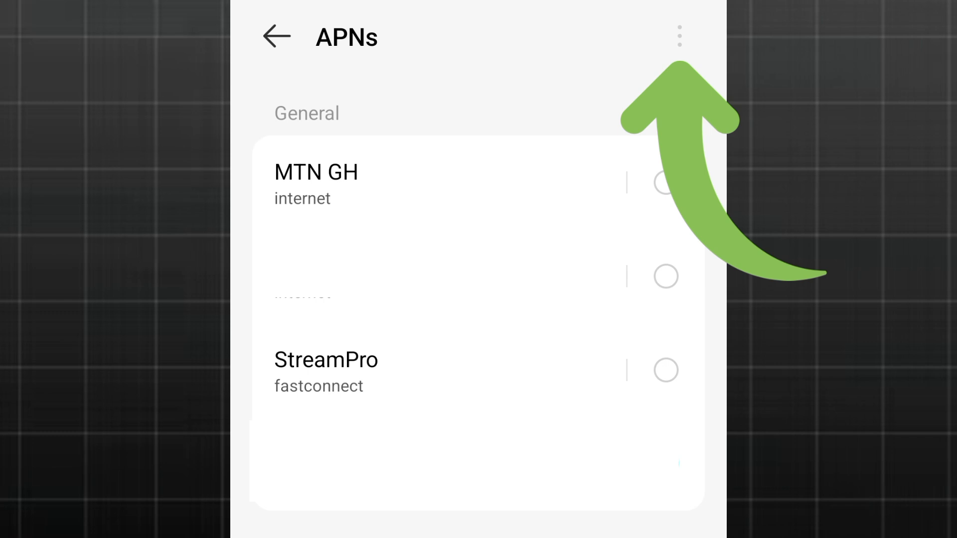
- Show the Reset to default option in the APN list's overflow menu without applying it
click(678, 36)
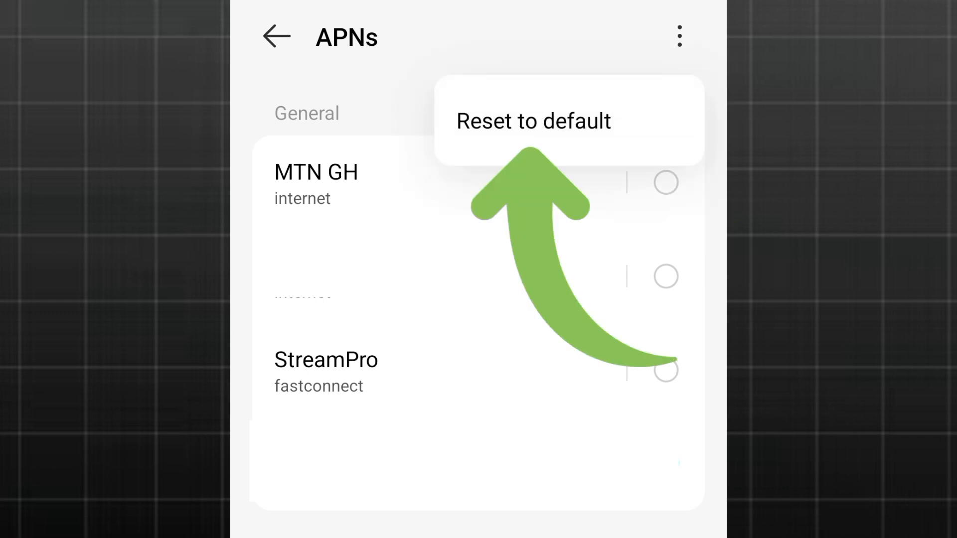
click(533, 121)
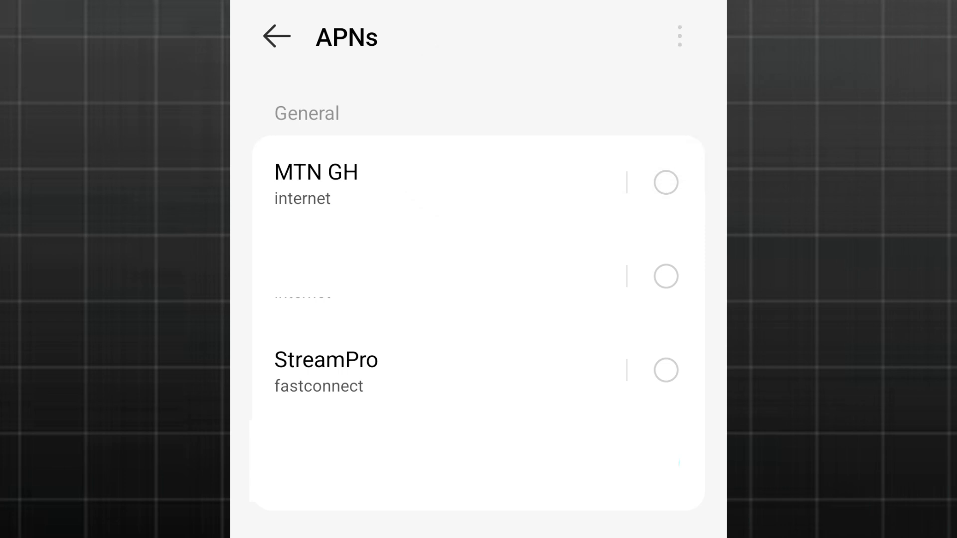
click(680, 36)
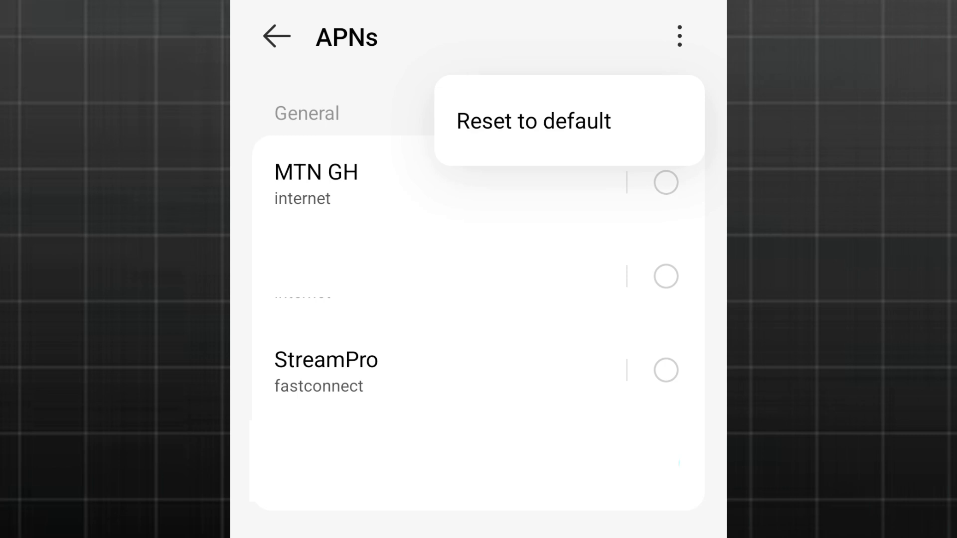